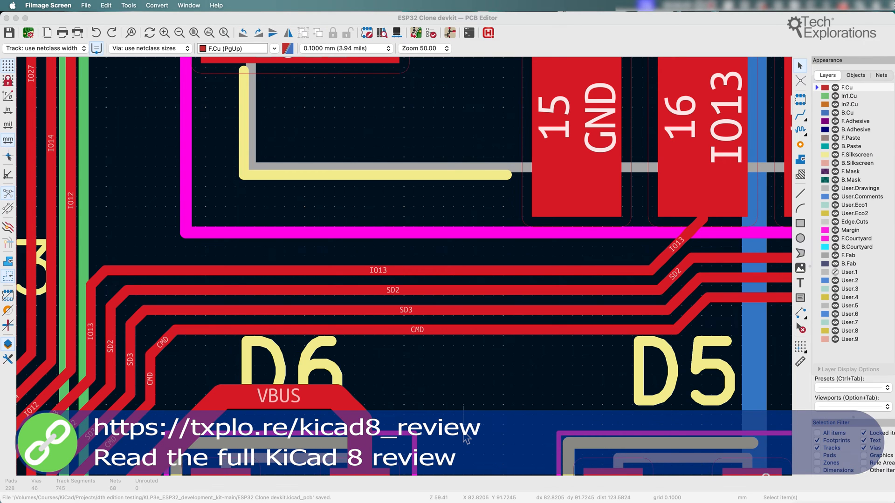
{"action": "mouse_move", "coordinate": [378, 344]}
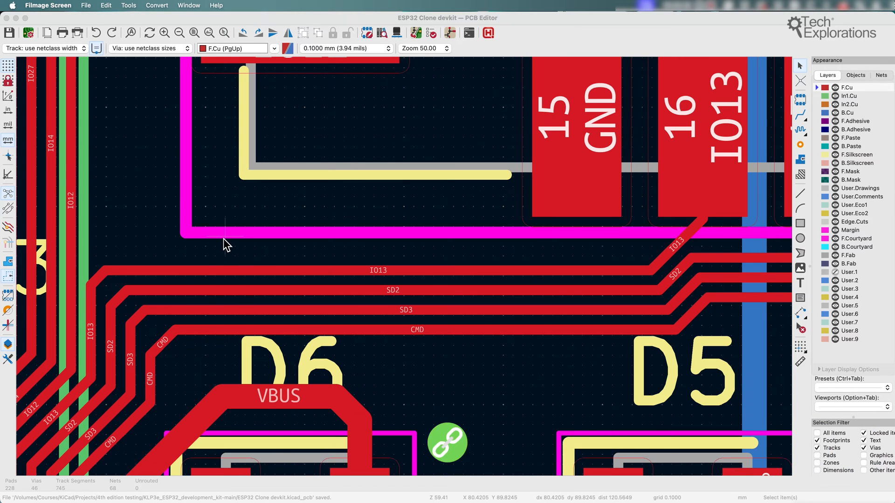
{"action": "mouse_move", "coordinate": [236, 277]}
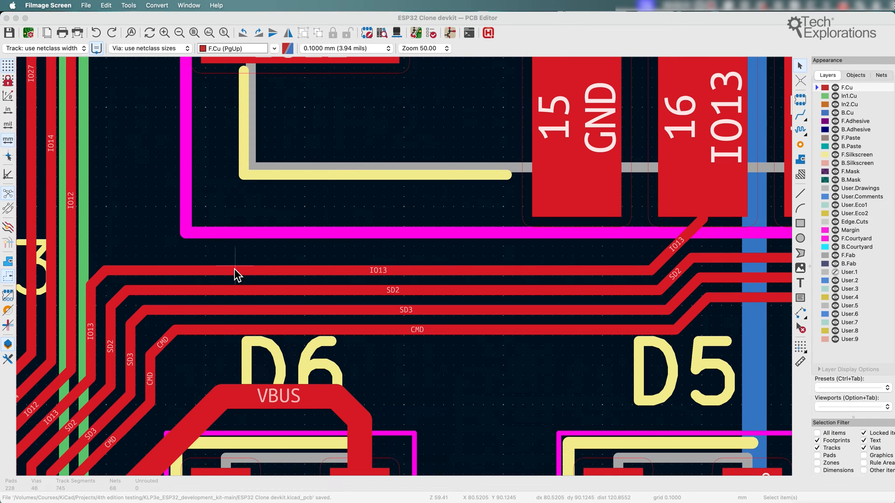
- Zoom out and back in on the board around the IO13 track near D6
{"action": "scroll", "scroll_direction": "down", "scroll_amount": 3}
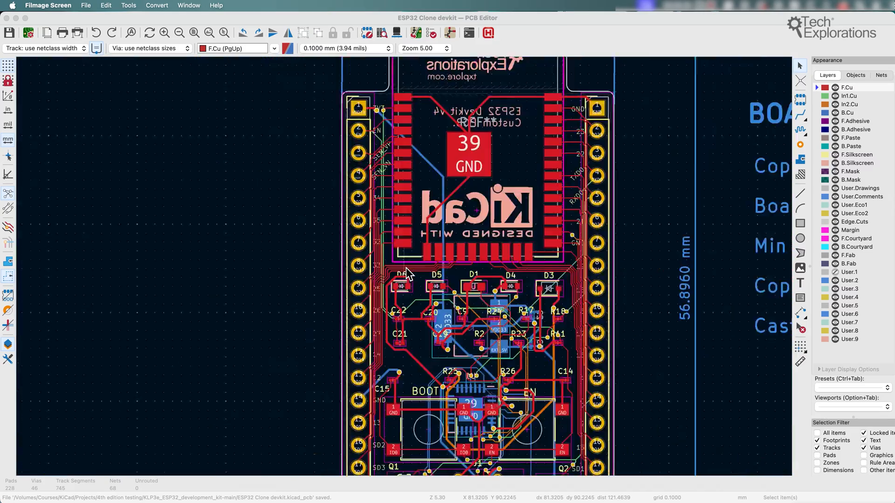
{"action": "scroll", "scroll_direction": "up", "scroll_amount": 3}
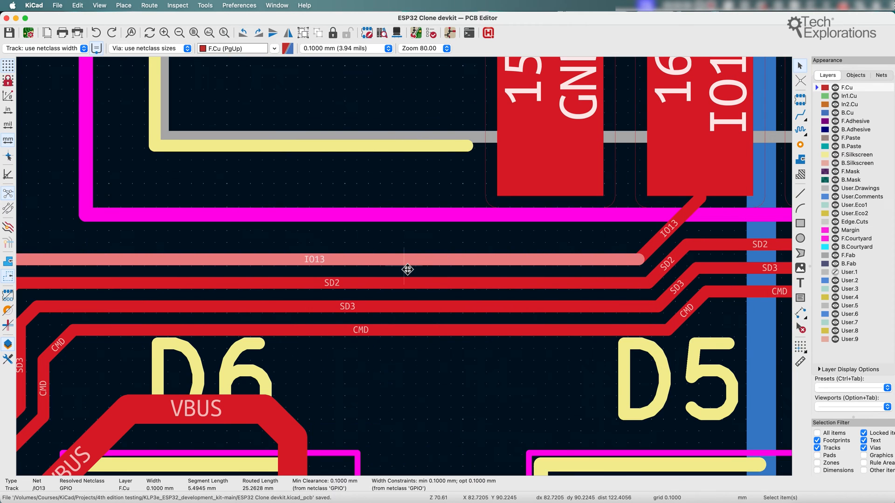
- Zoom toward the IO13 pad area while starting single-track length tuning
{"action": "scroll", "scroll_direction": "down", "scroll_amount": 3}
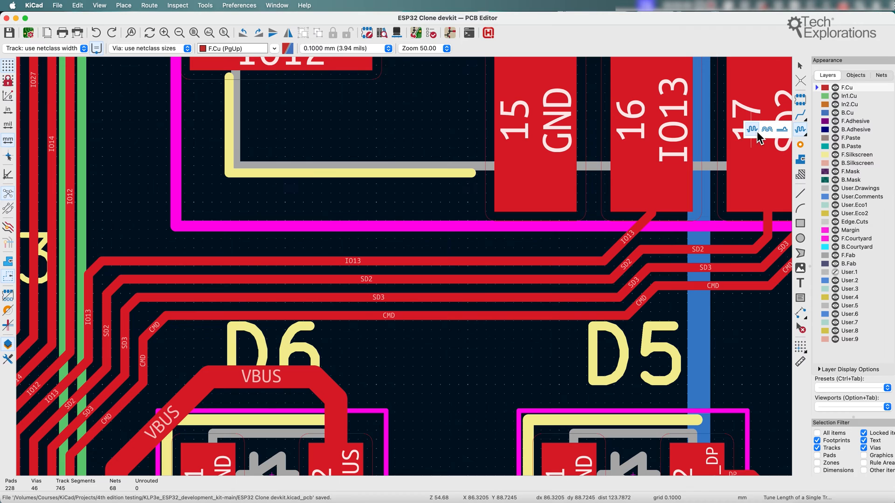
{"action": "mouse_move", "coordinate": [238, 286]}
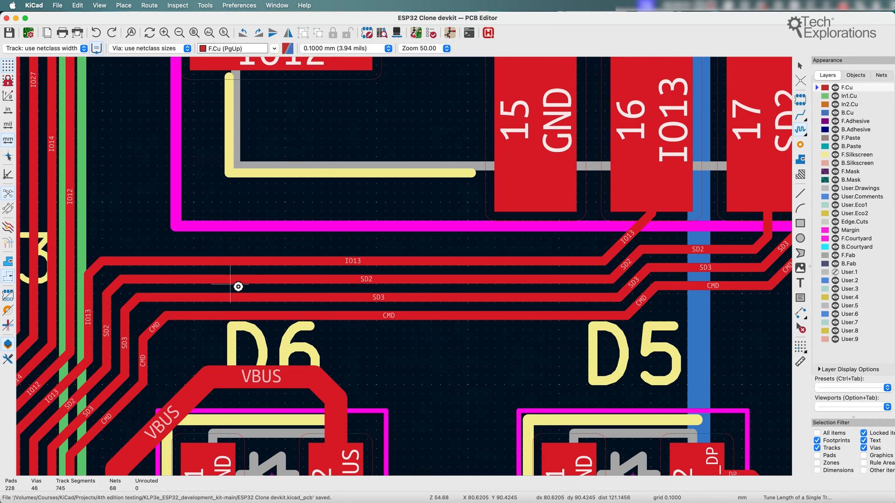
{"action": "mouse_move", "coordinate": [207, 255]}
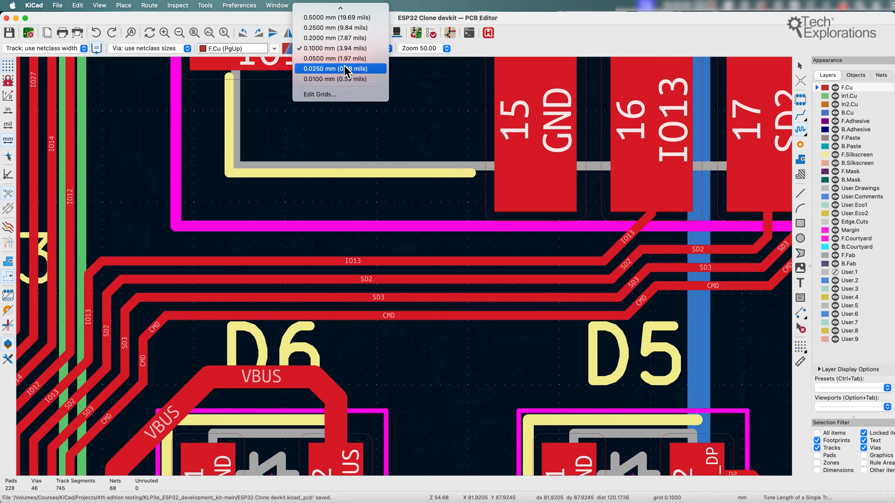
{"action": "mouse_move", "coordinate": [336, 58]}
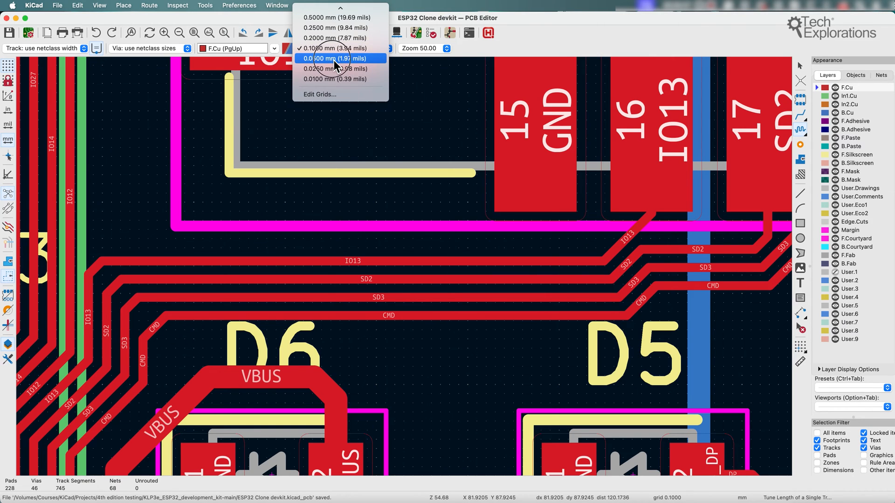
- Set the grid spacing to 0.0500 mm for placing the IO13 meander
{"action": "left_click", "coordinate": [336, 58]}
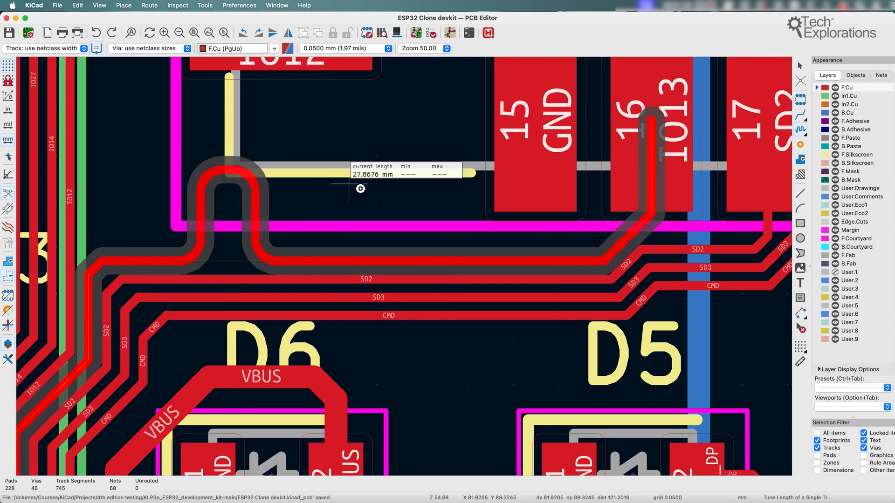
{"action": "mouse_move", "coordinate": [321, 210]}
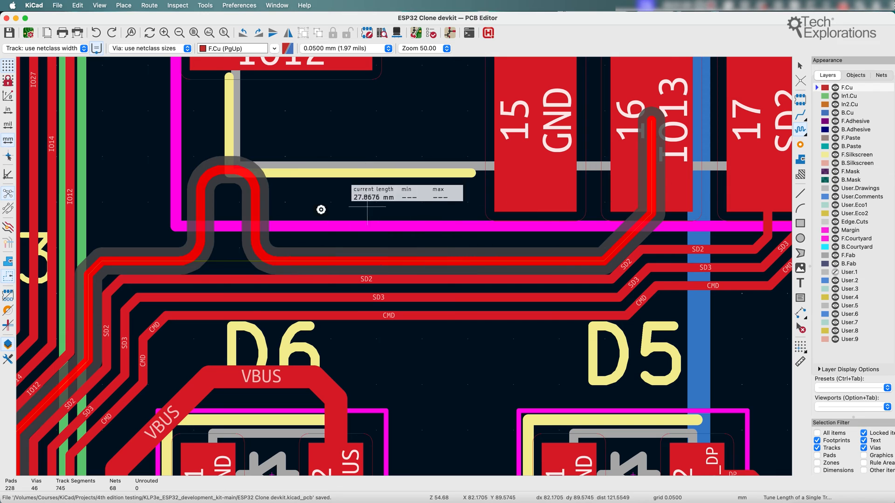
{"action": "mouse_move", "coordinate": [453, 205]}
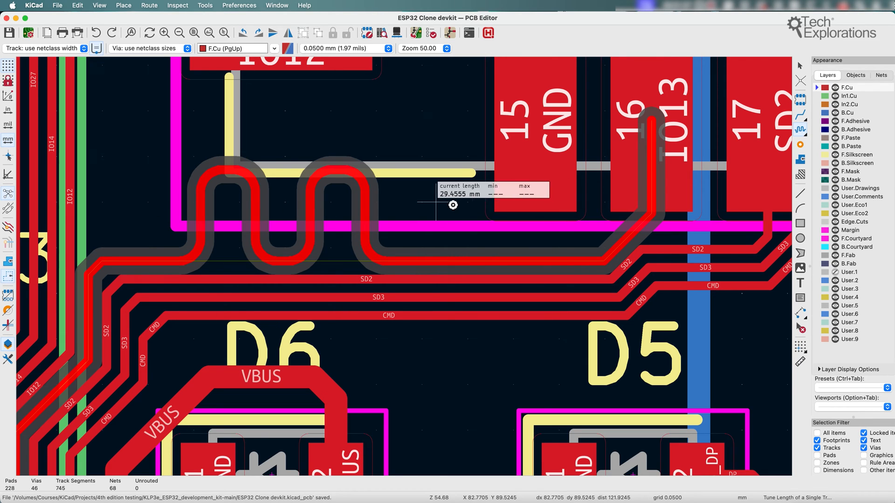
{"action": "mouse_move", "coordinate": [493, 199]}
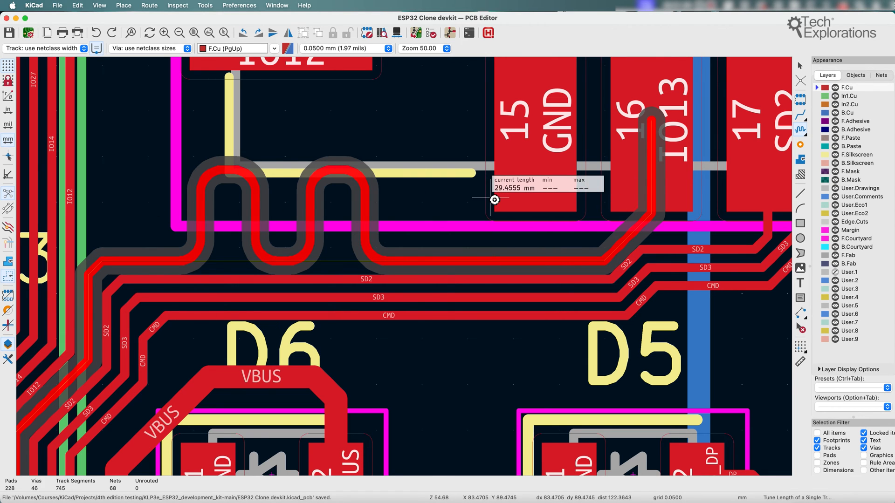
{"action": "mouse_move", "coordinate": [487, 199]}
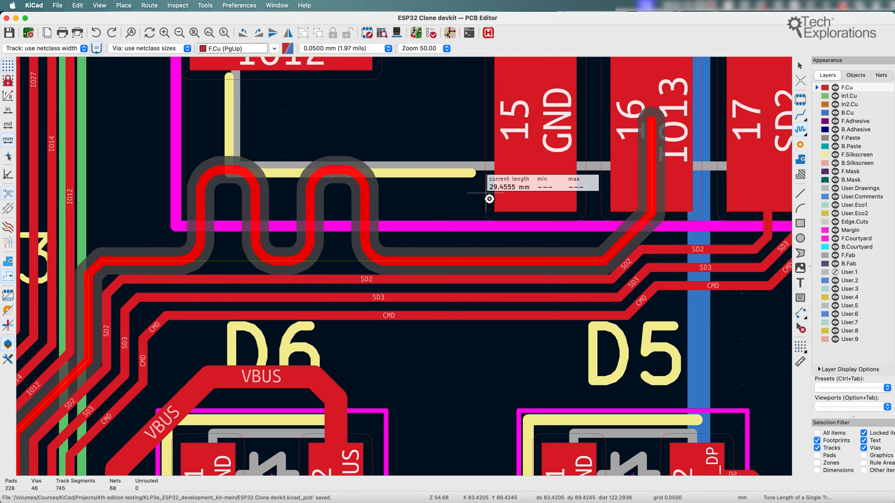
{"action": "mouse_move", "coordinate": [474, 197]}
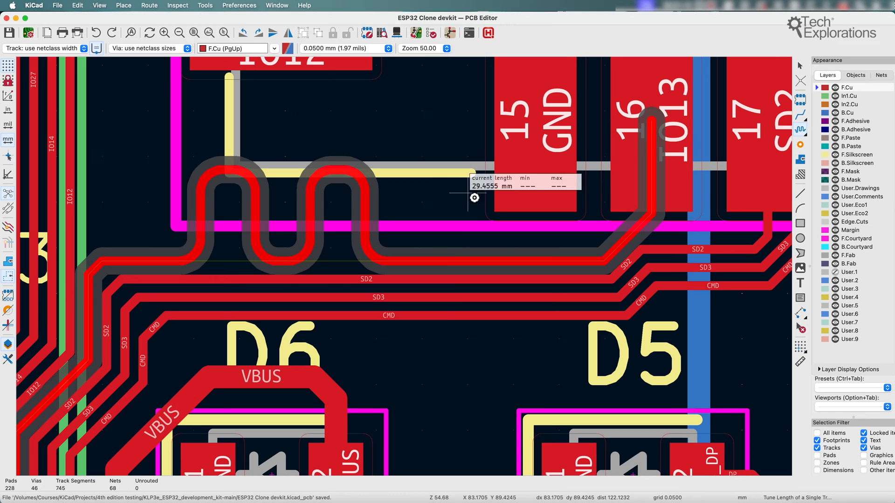
{"action": "mouse_move", "coordinate": [453, 195]}
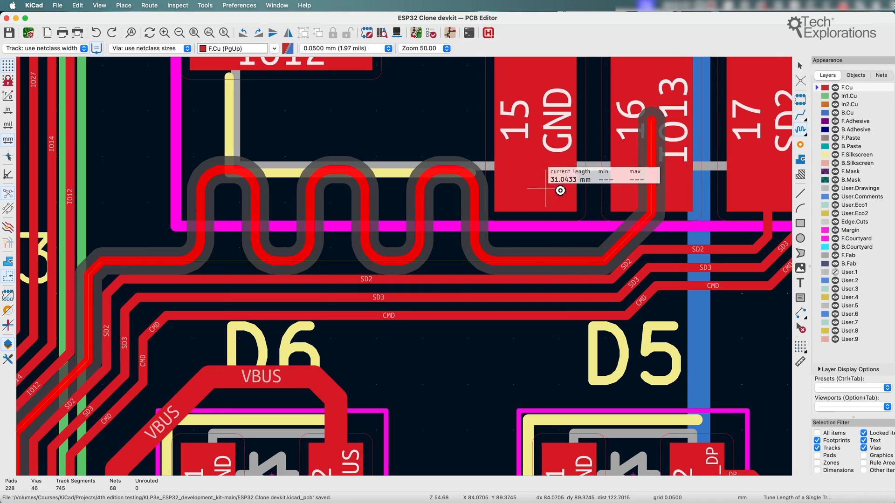
{"action": "mouse_move", "coordinate": [449, 184]}
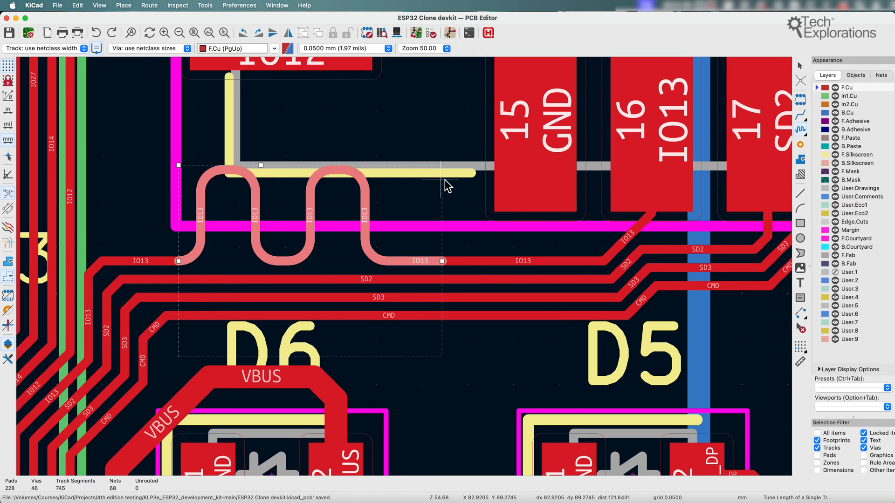
- Extend the IO13 meander beside D6 into a long serpentine with taller loops
{"action": "left_click", "coordinate": [181, 166]}
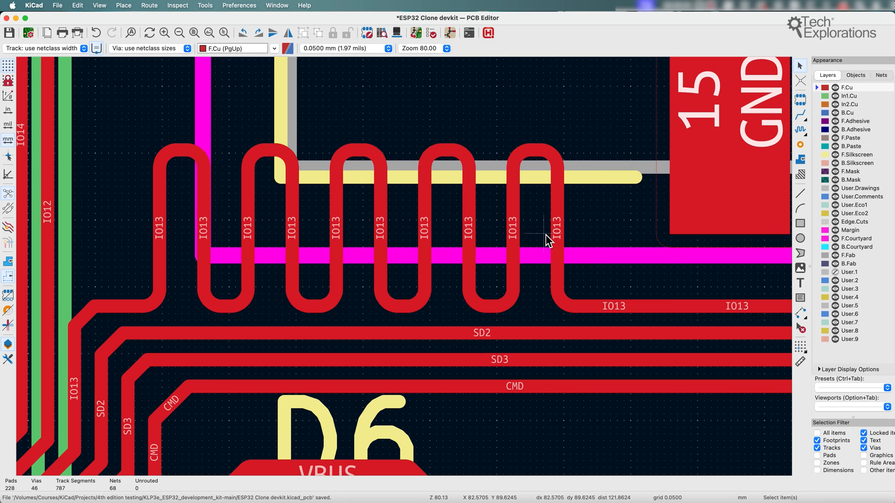
{"action": "mouse_move", "coordinate": [248, 228]}
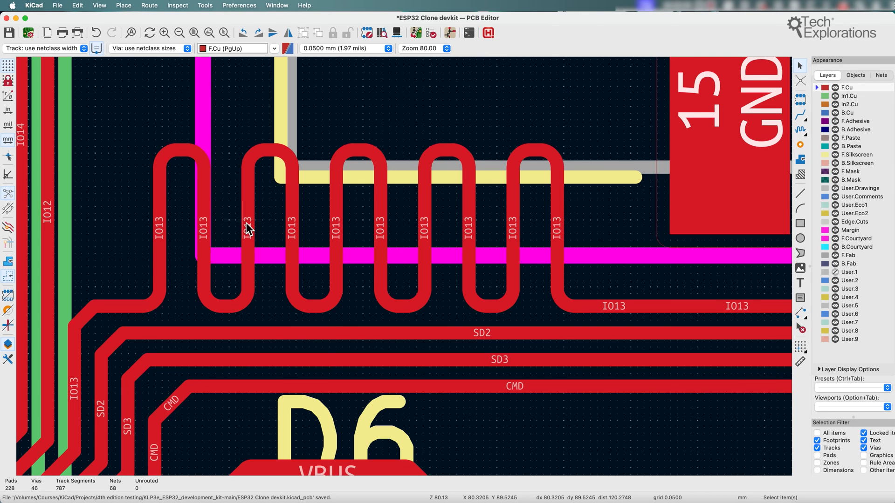
- Drag the tuning pattern's corner handle to trim IO13 from about 37.85 mm to 37.35 mm
{"action": "scroll", "scroll_direction": "down", "scroll_amount": 3}
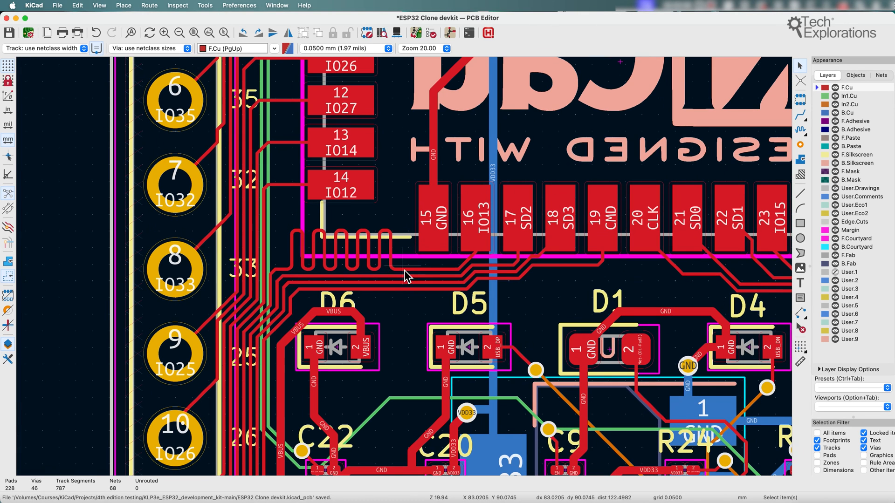
{"action": "scroll", "scroll_direction": "down", "scroll_amount": 3}
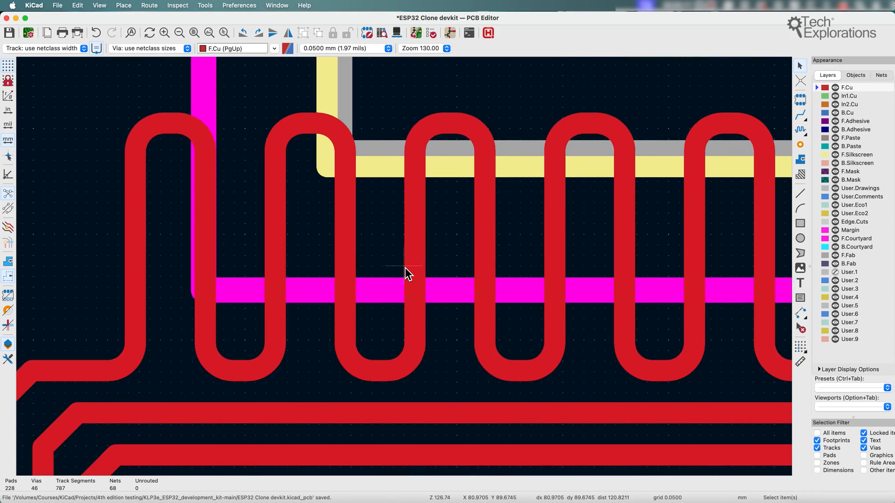
{"action": "scroll", "scroll_direction": "down", "scroll_amount": 3}
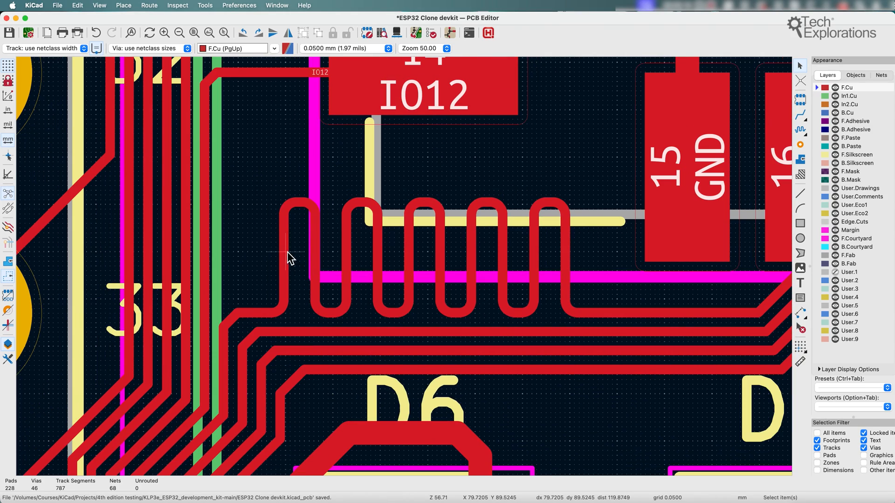
{"action": "mouse_move", "coordinate": [269, 284]}
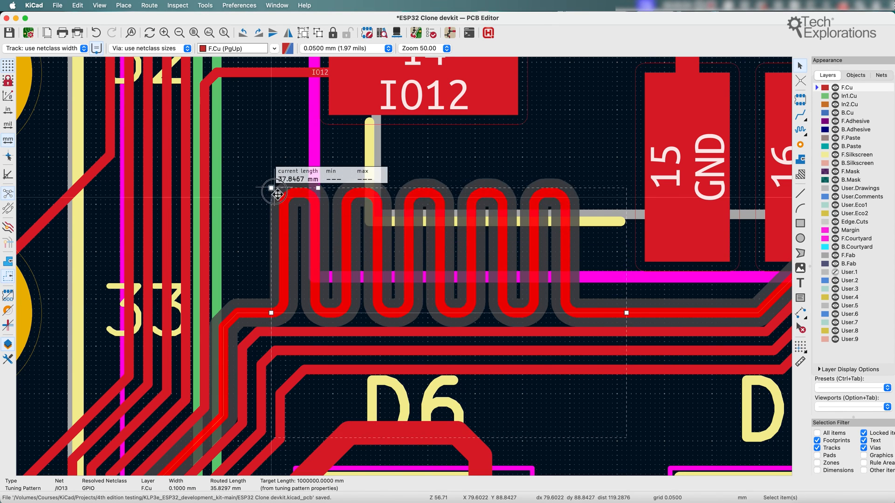
{"action": "left_click_drag", "start_coordinate": [277, 194], "coordinate": [314, 198]}
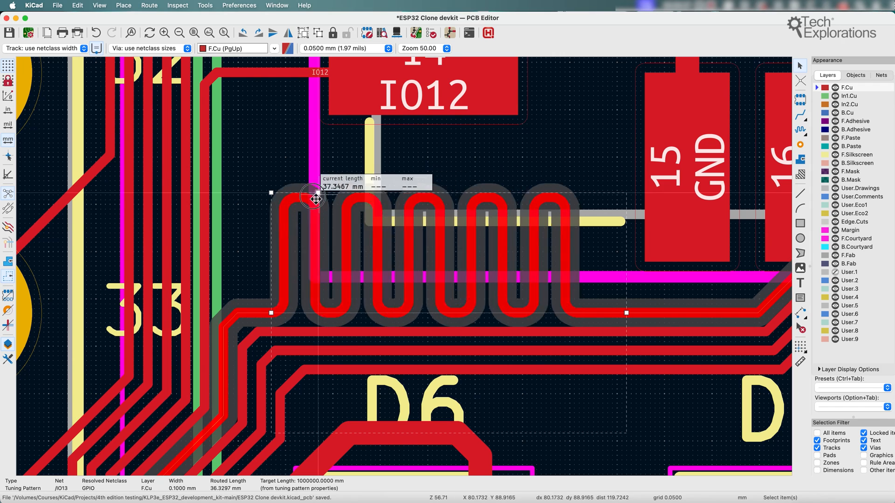